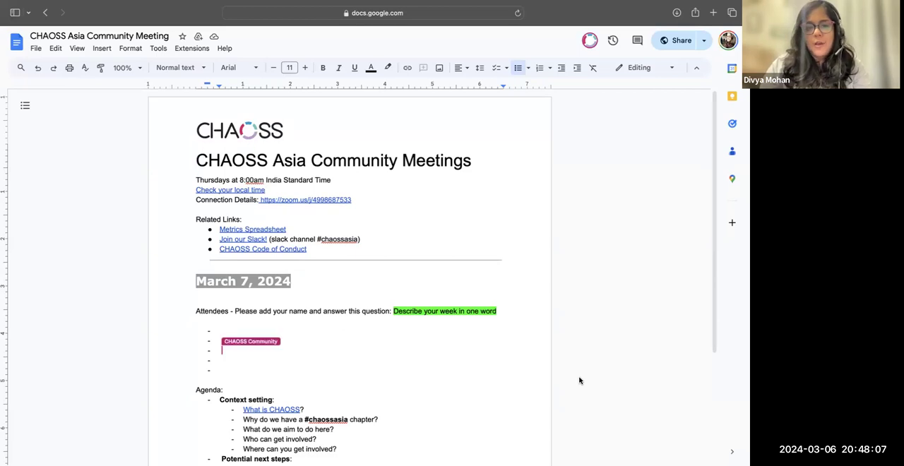
type("Elizabeth Barron - busy!")
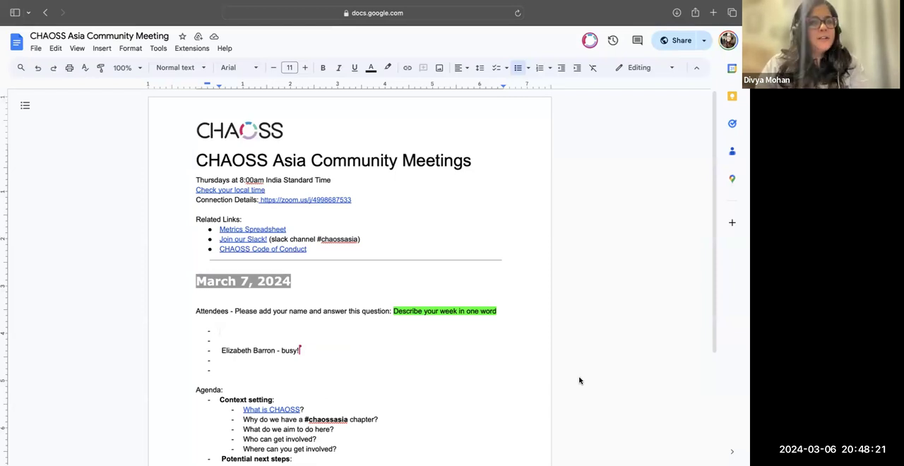
left_click(222, 331)
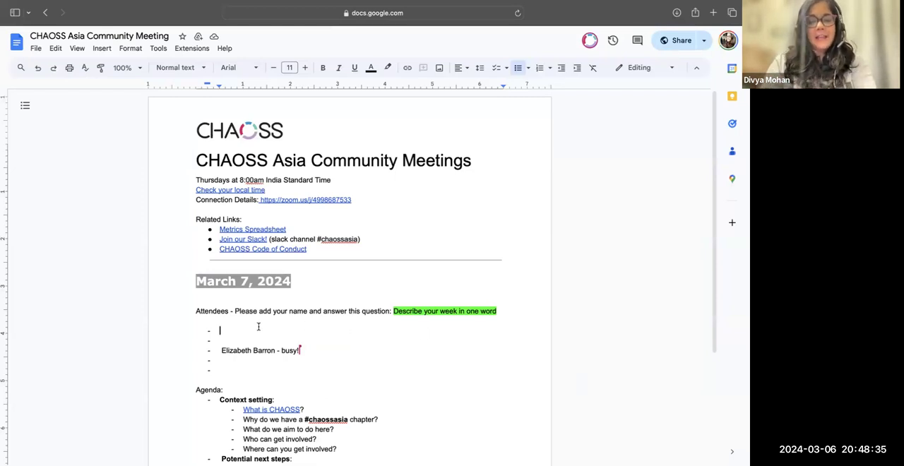
type("Divya Mohan")
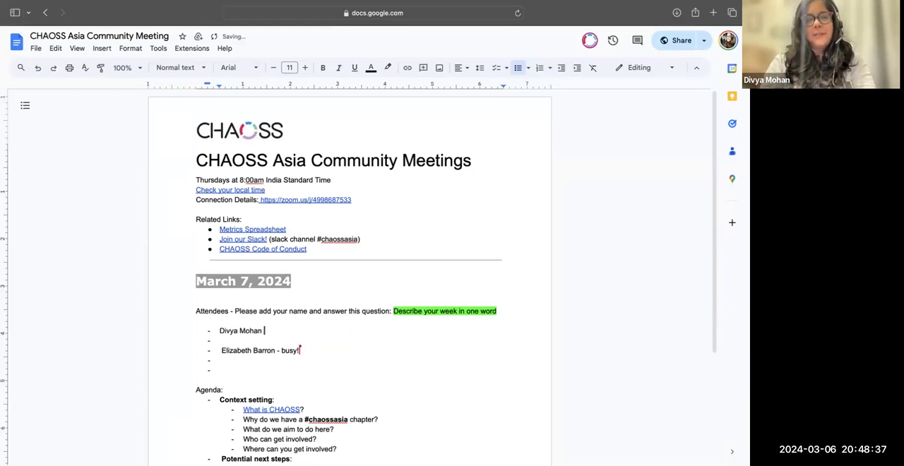
type("- hectic!")
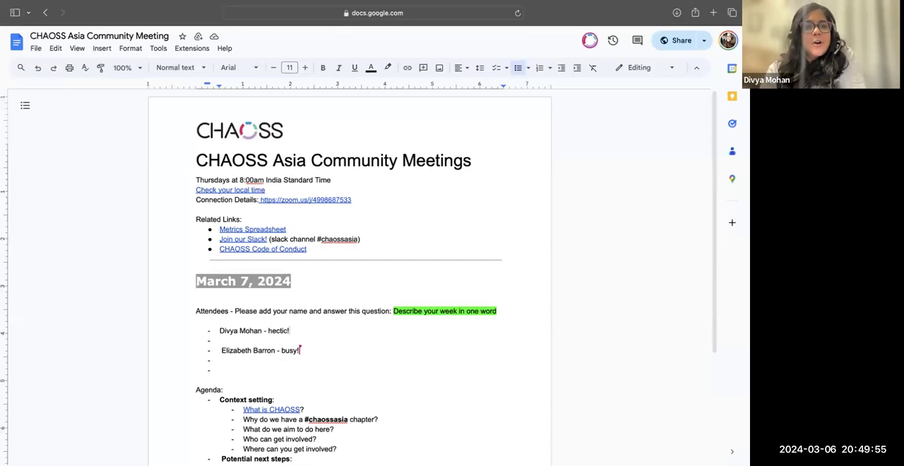
mouse_move(120, 5)
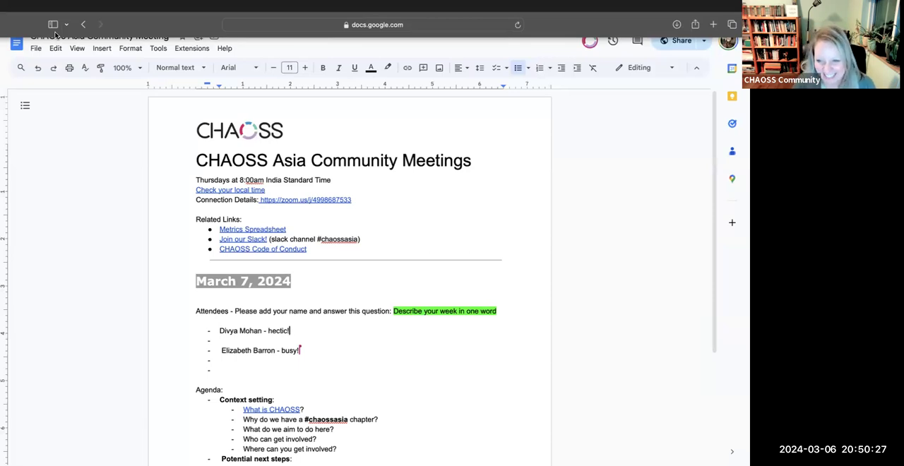
mouse_move(158, 152)
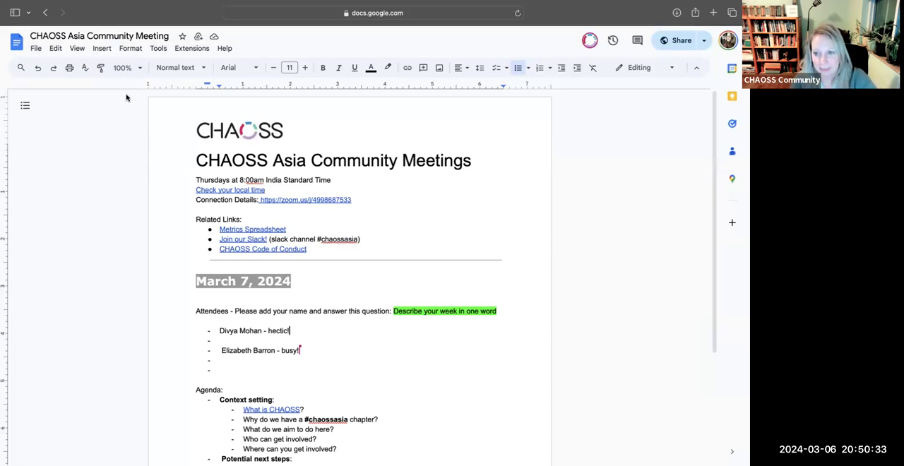
mouse_move(77, 32)
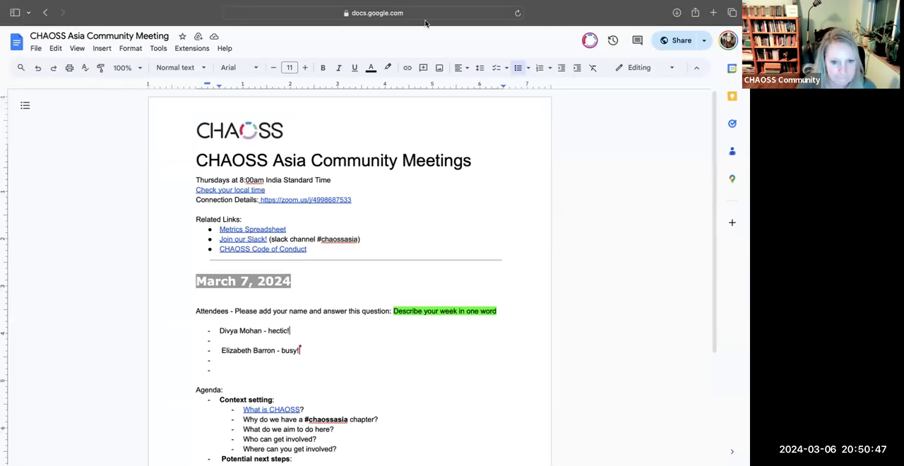
mouse_move(457, 26)
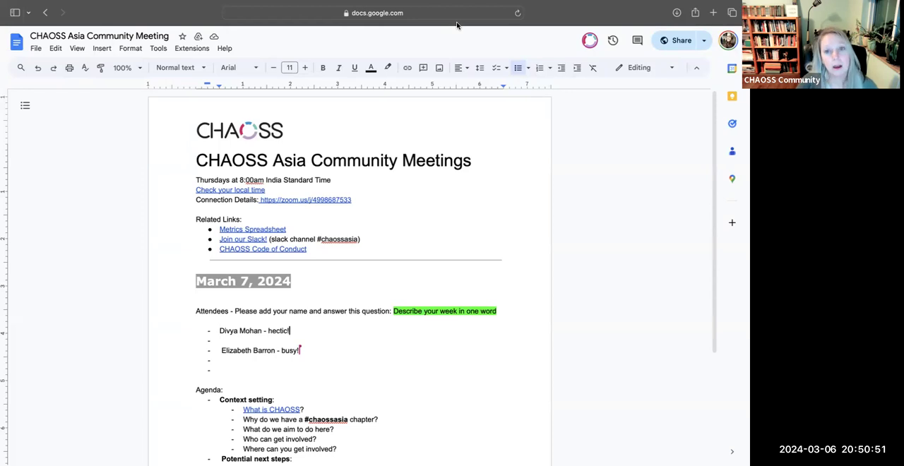
mouse_move(465, 83)
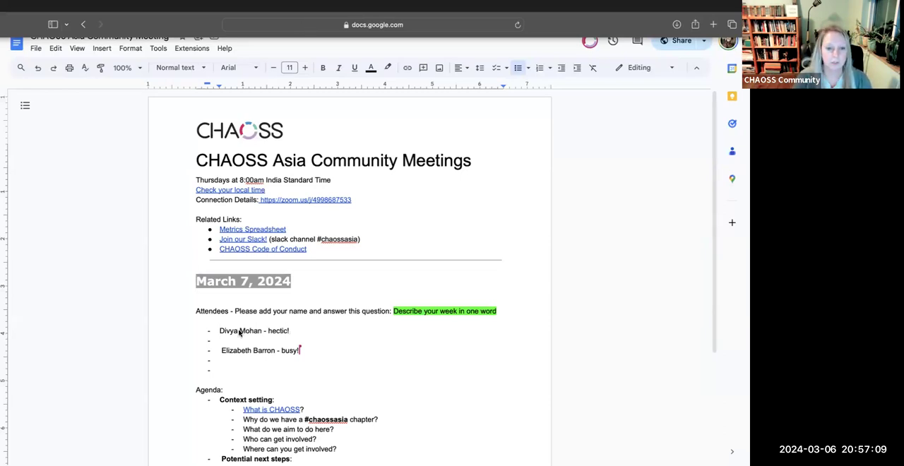
type("R")
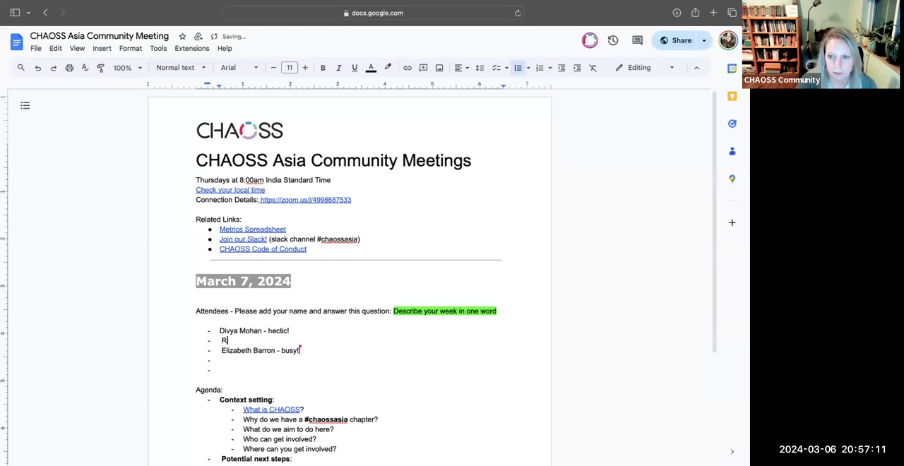
type("Rowland Mos")
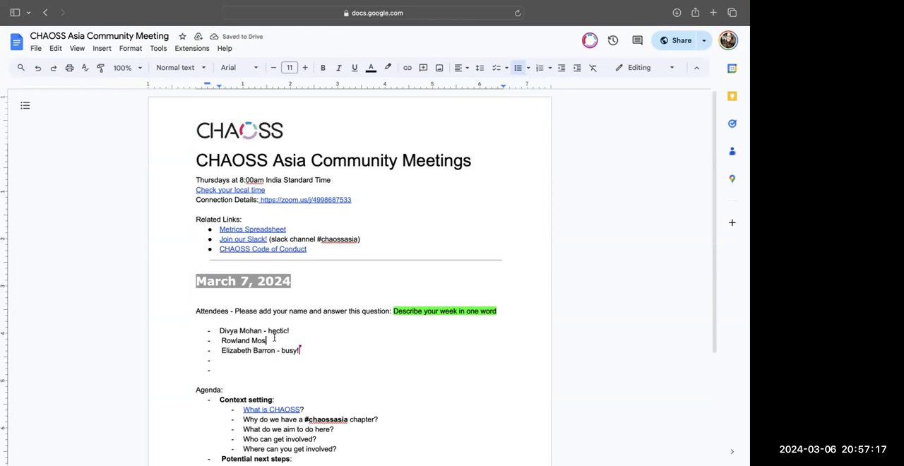
type("begen")
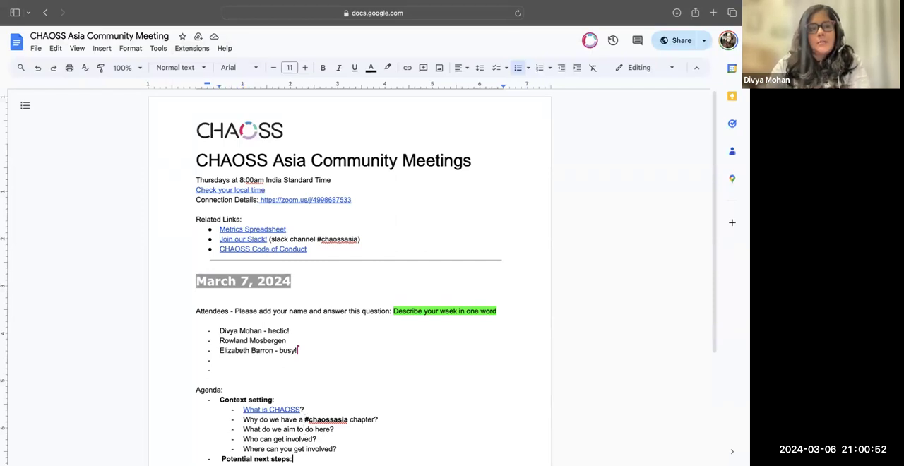
scroll("down", 3)
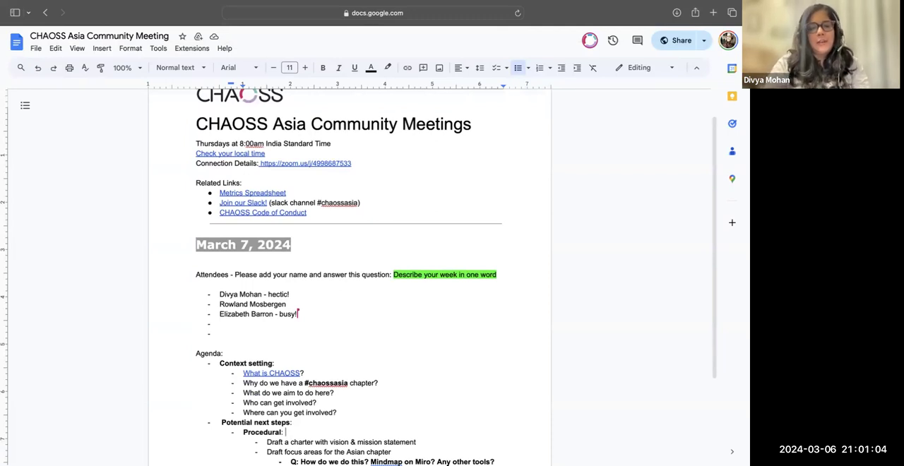
scroll("down", 3)
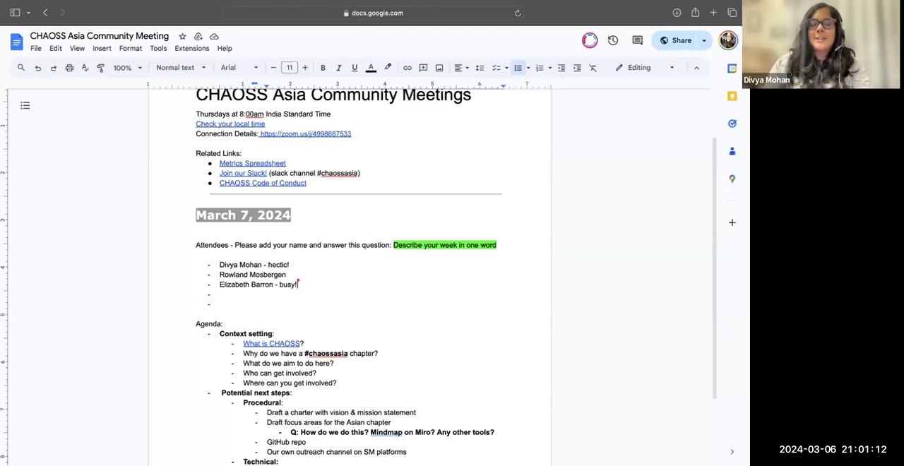
mouse_move(74, 275)
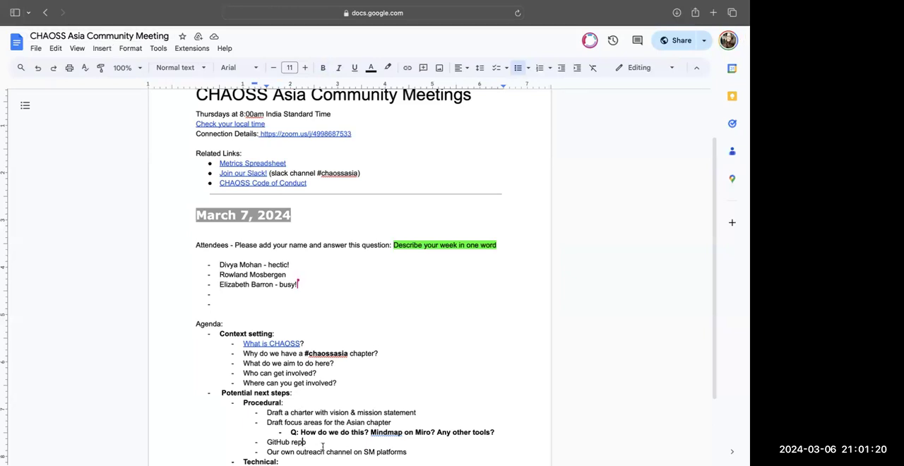
scroll("up", 3)
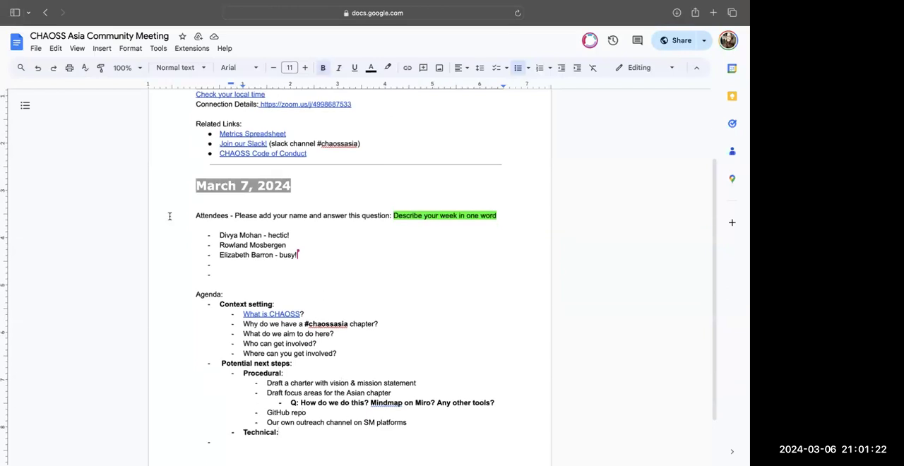